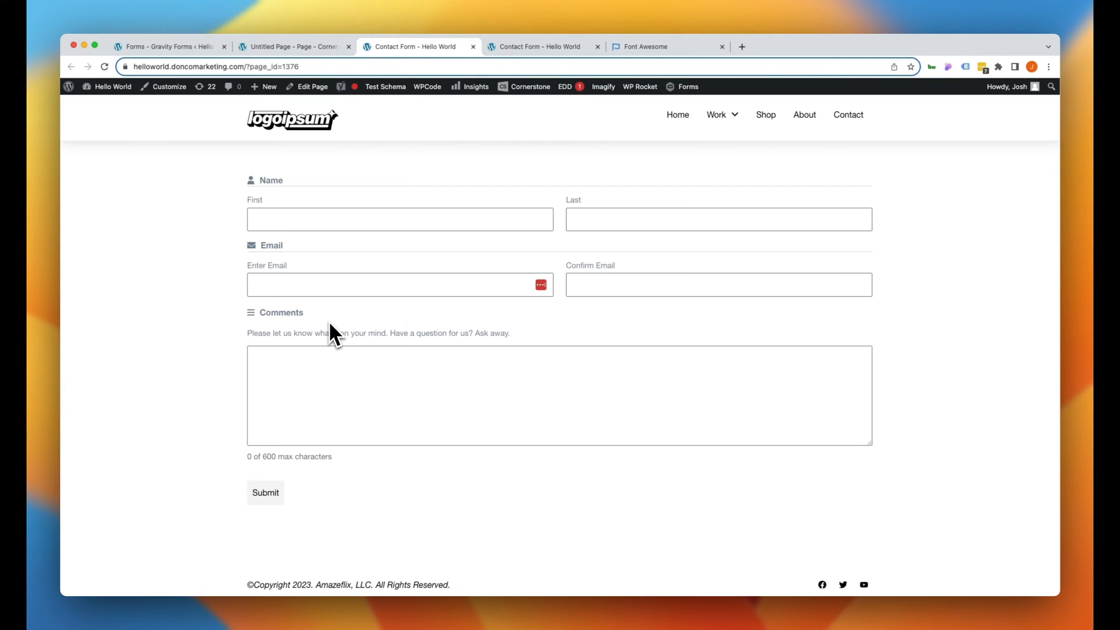
Switch to the Gravity Forms tab to edit the BOWP Contact Form.
click(168, 46)
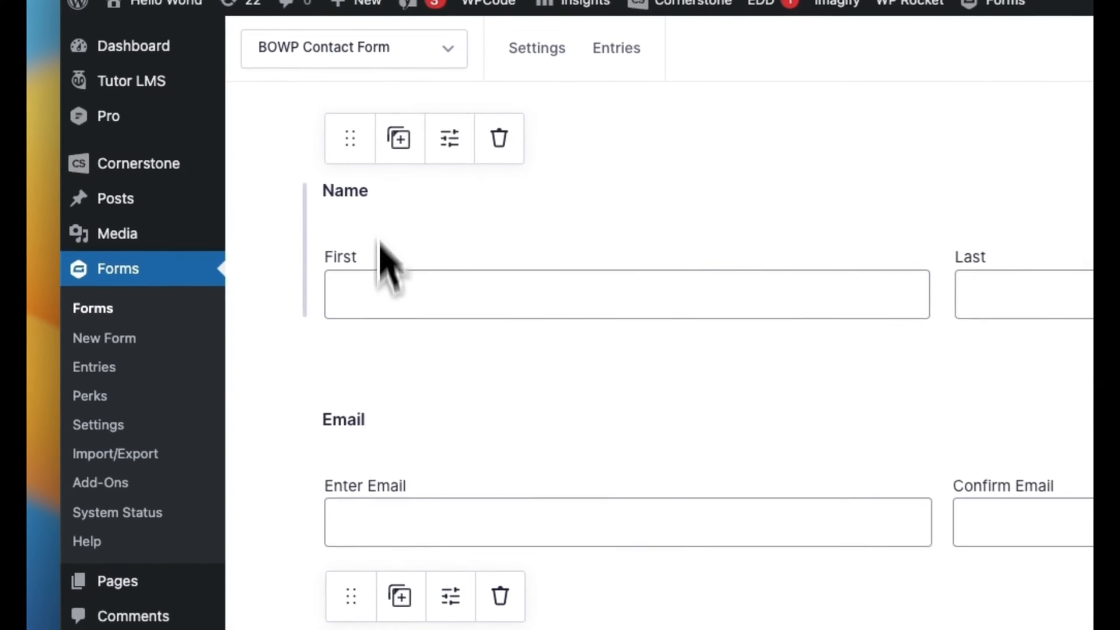
Give the fields gf- icon CSS classes, including gf-comments-icon for Comments, and save the form.
scroll(down, 3)
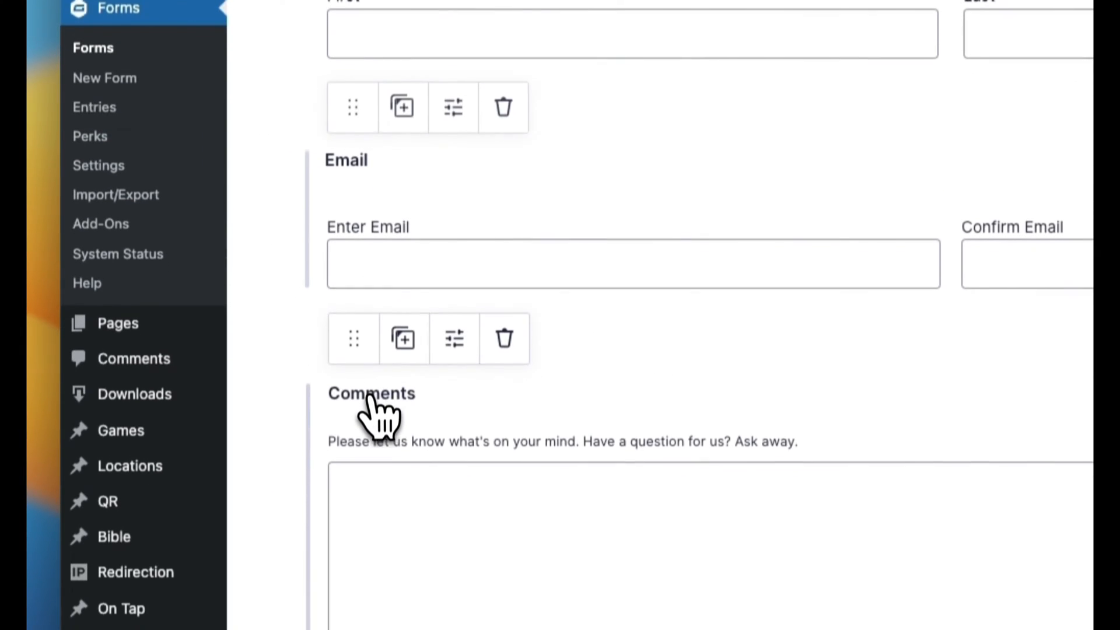
scroll(down, 3)
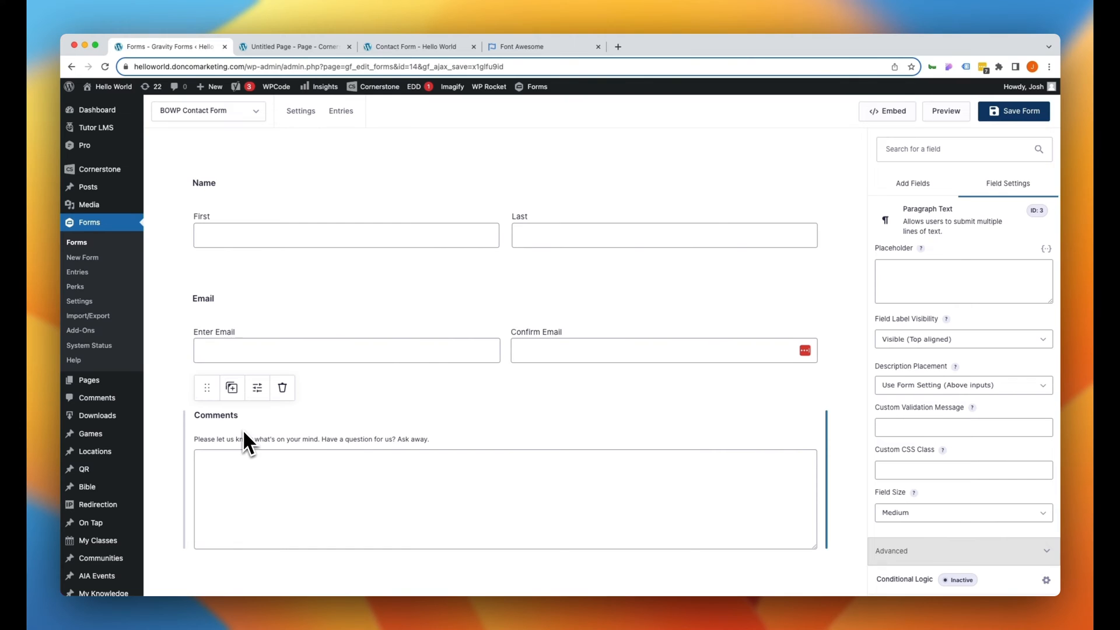
click(205, 183)
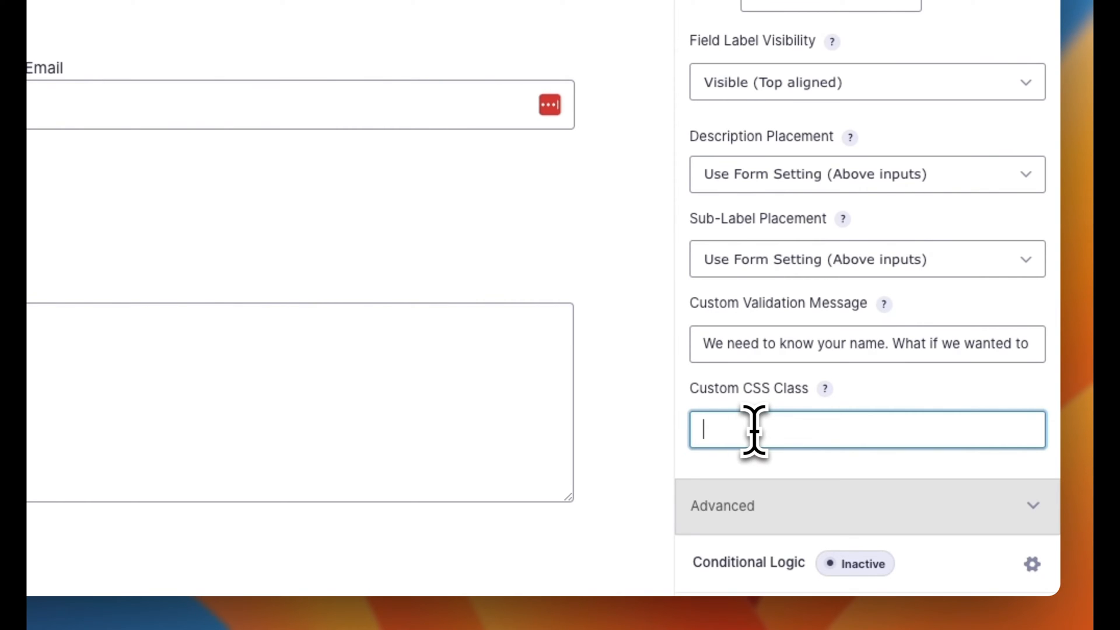
text(gf-)
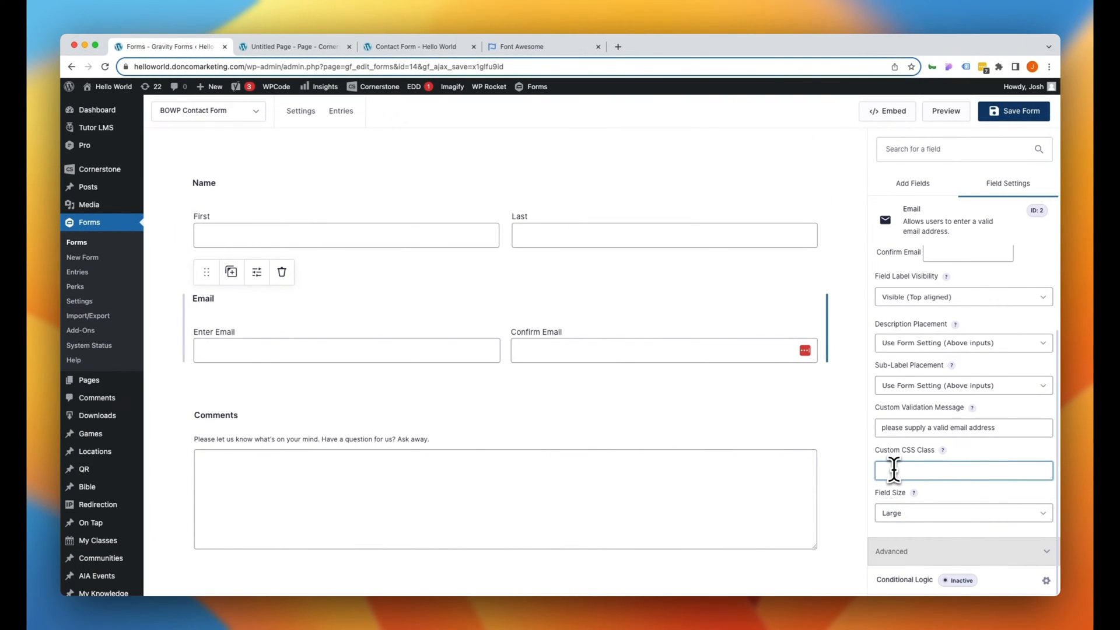
text(gf-)
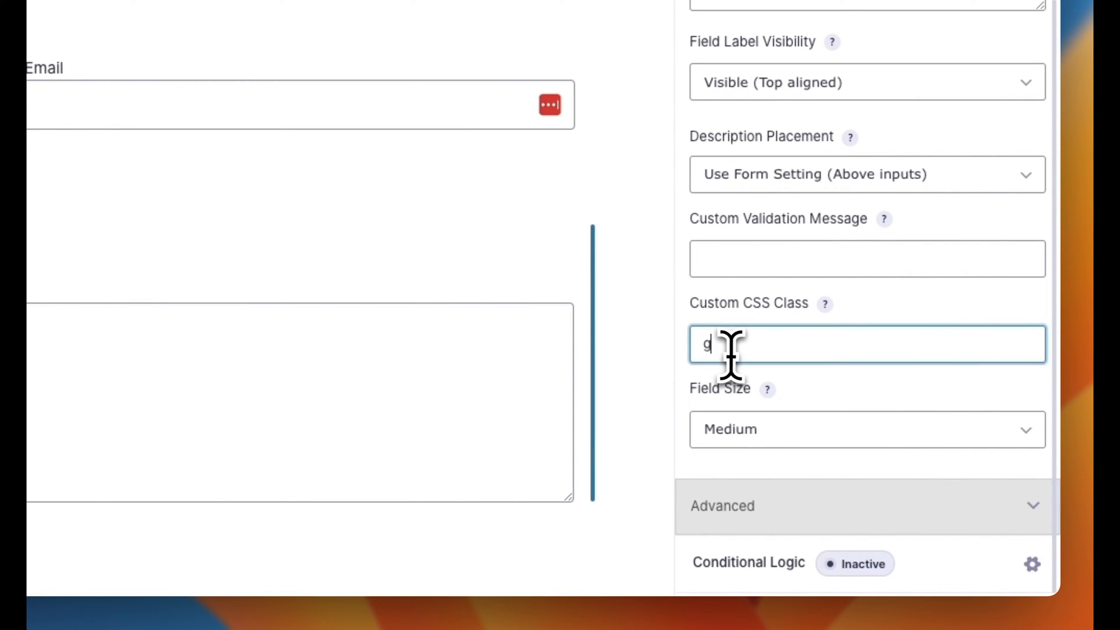
text(f-comments-ico)
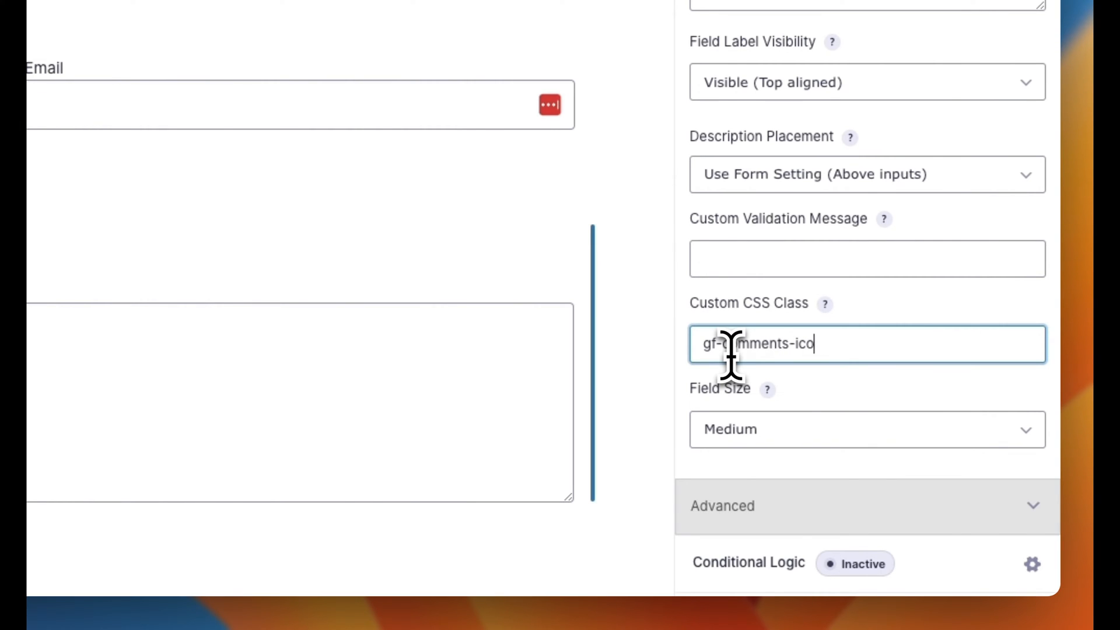
click(1014, 111)
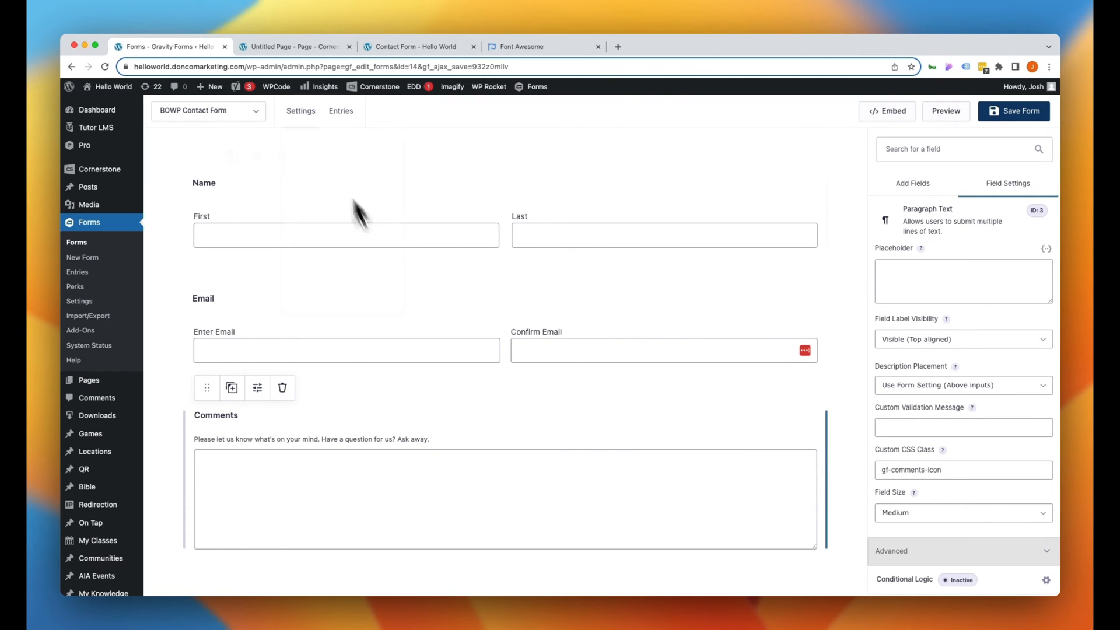
click(292, 47)
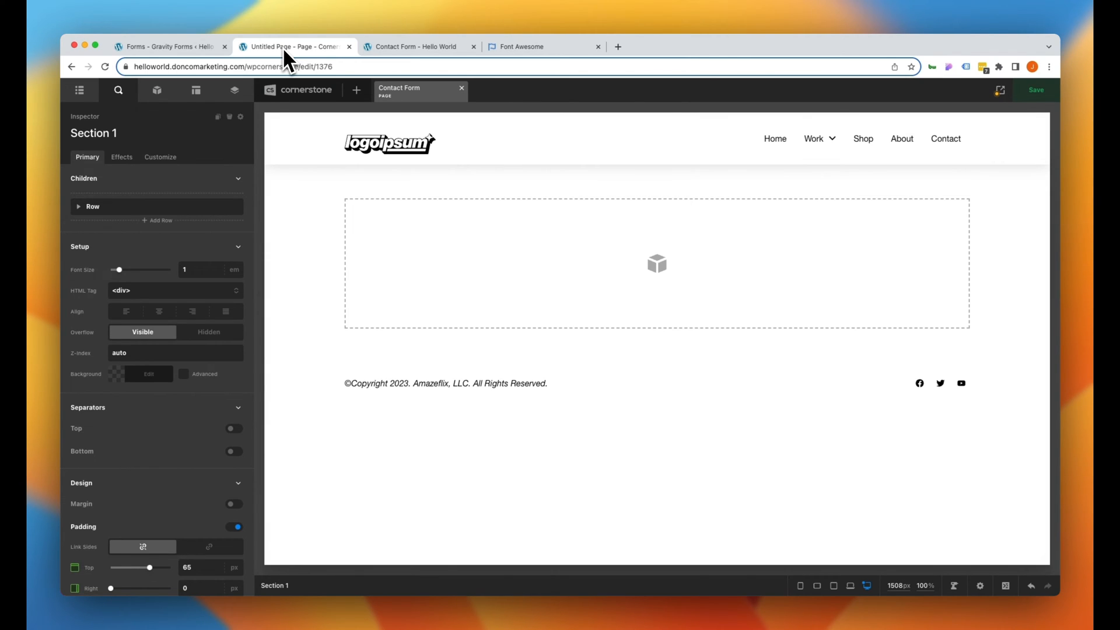
Add a Form Integration element showing the Gravity Forms BOWP Contact Form, then open Page CSS.
click(156, 90)
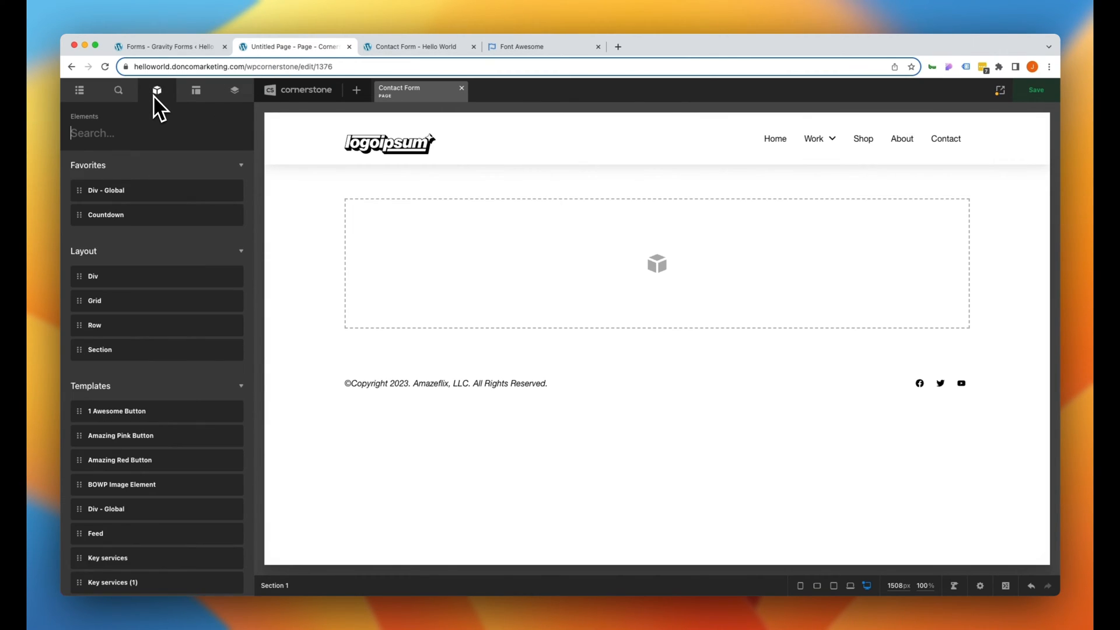
text(int)
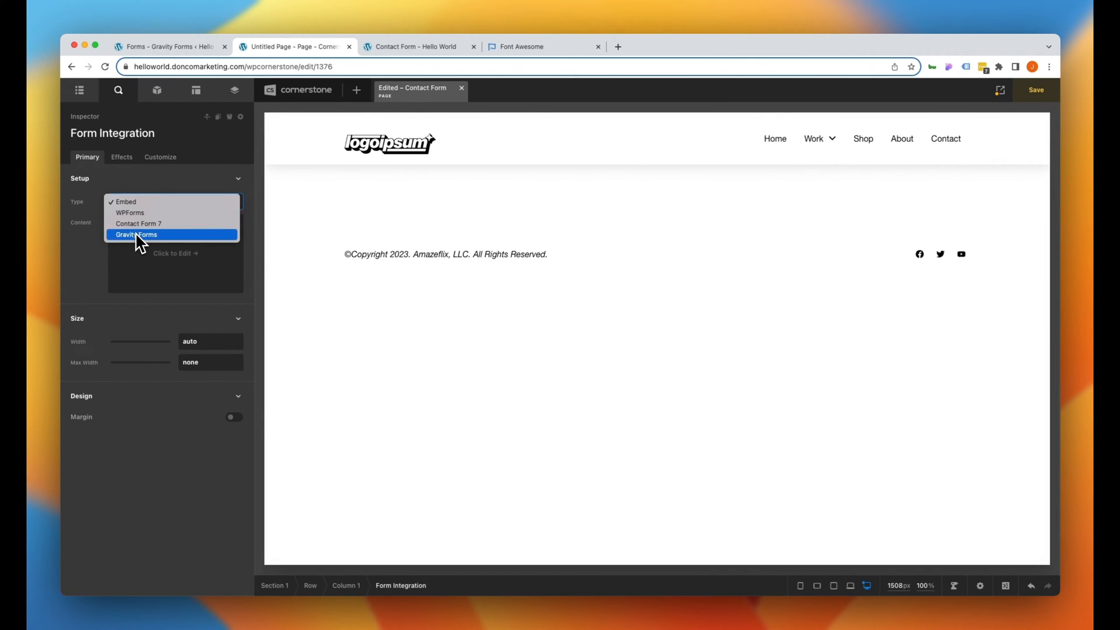
click(137, 234)
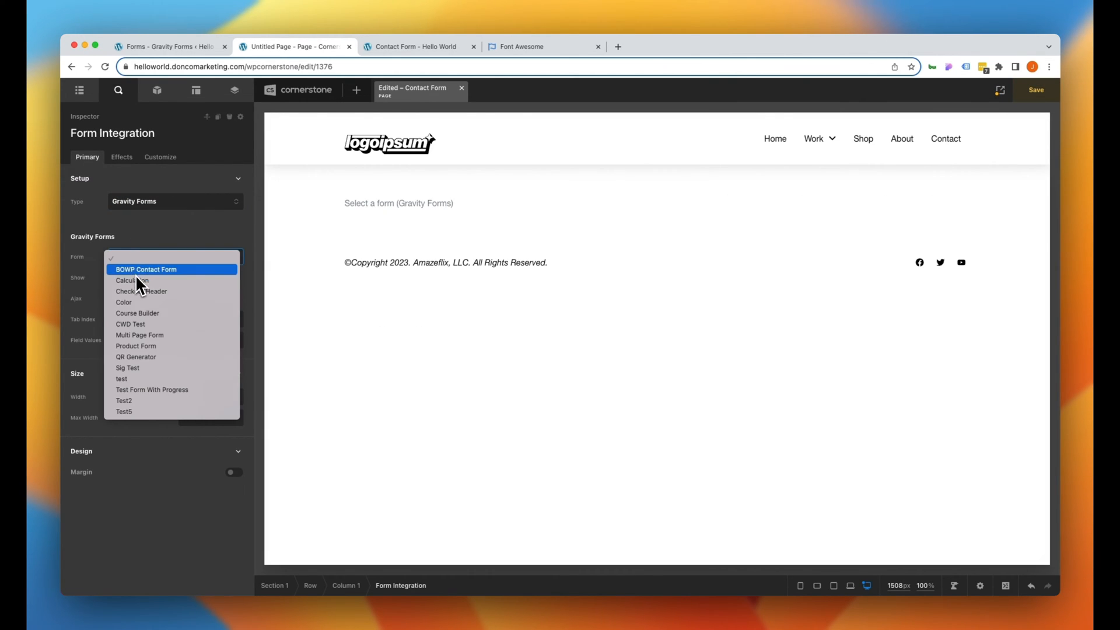
click(145, 269)
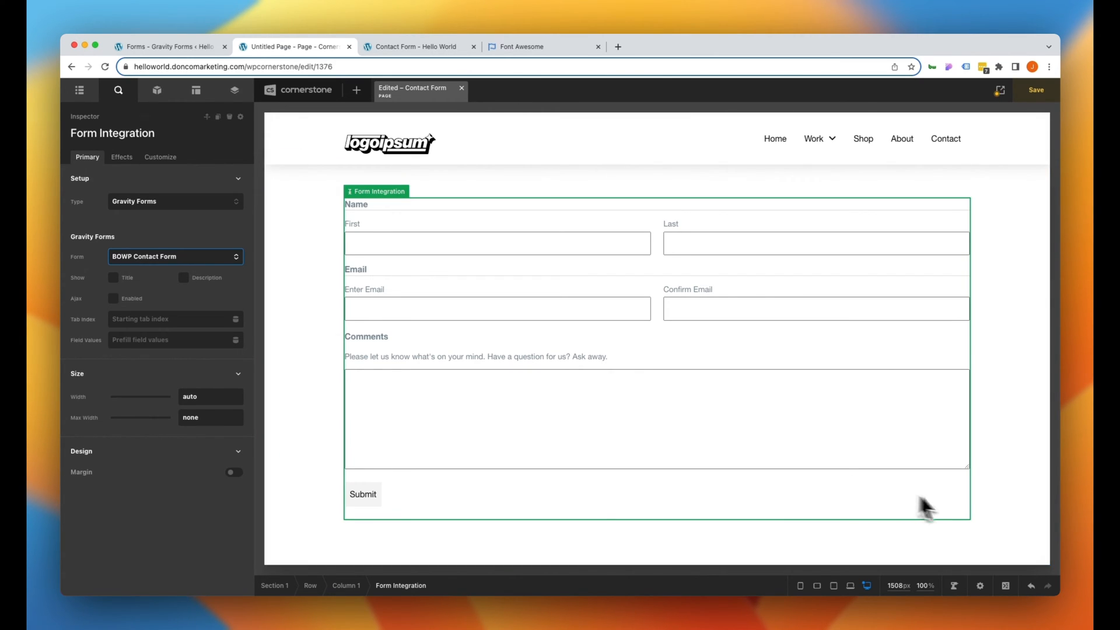
click(1005, 586)
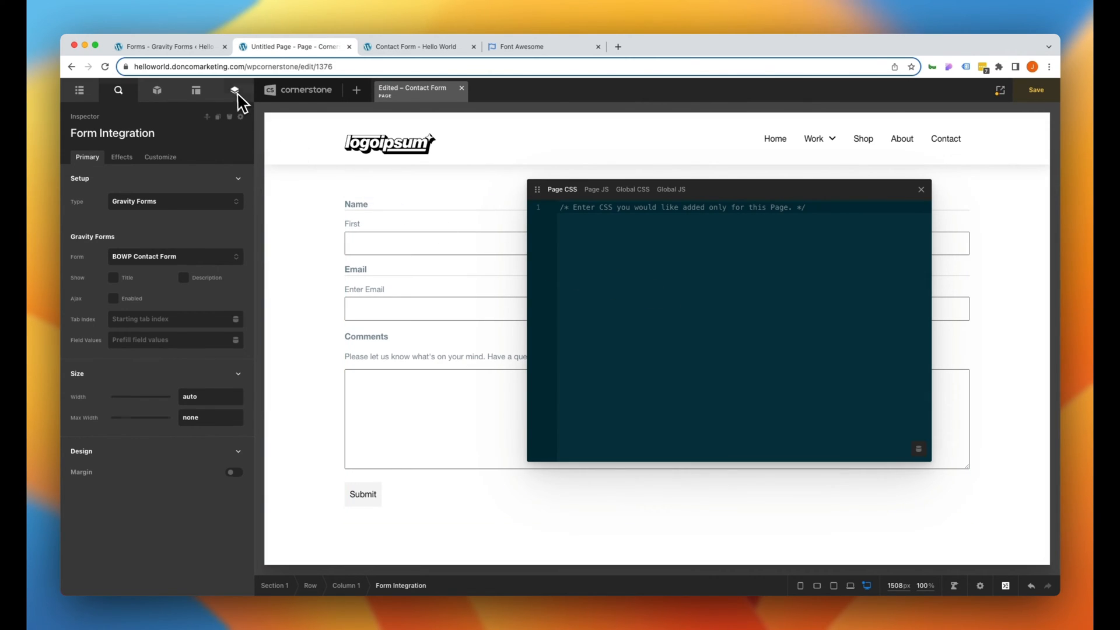
Open Globals and scroll to Font Awesome to confirm its icon styles are enabled.
click(235, 90)
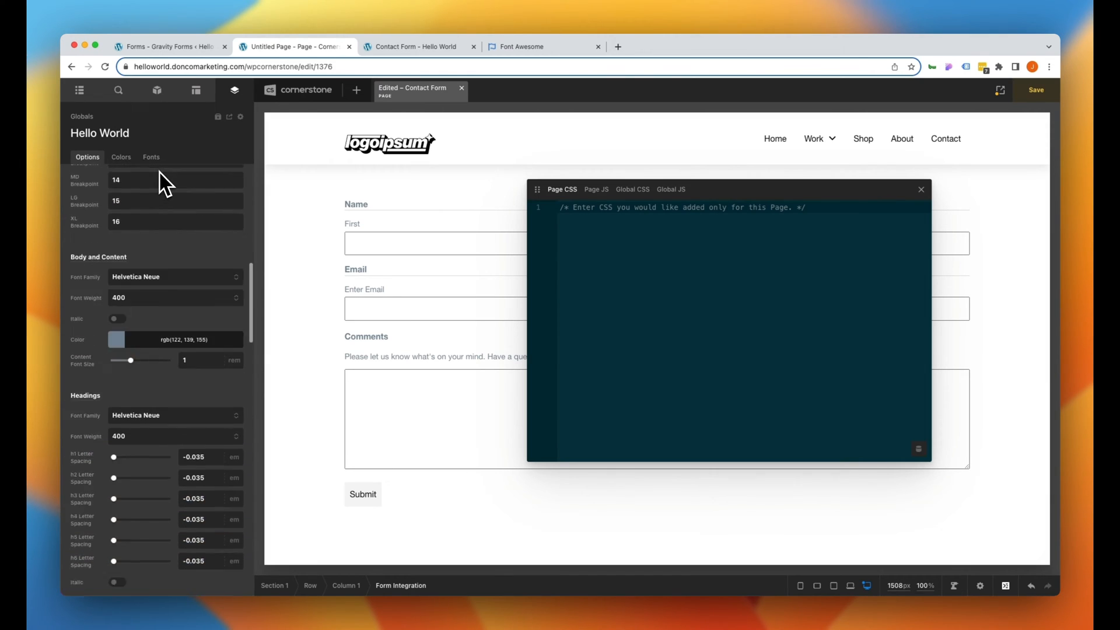
scroll(down, 3)
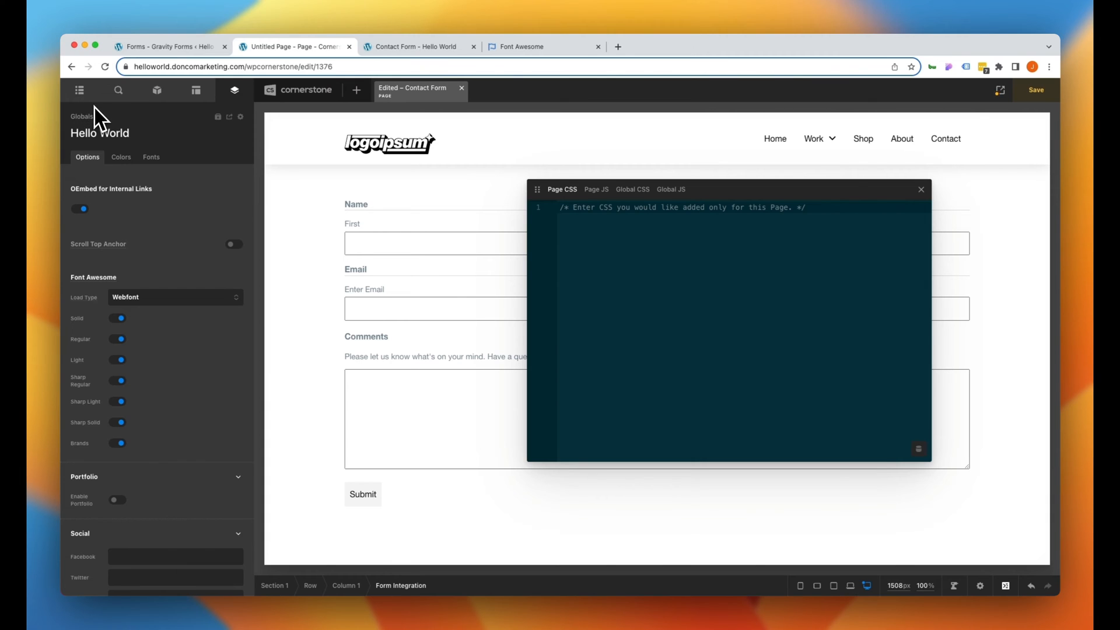
mouse_move(131, 474)
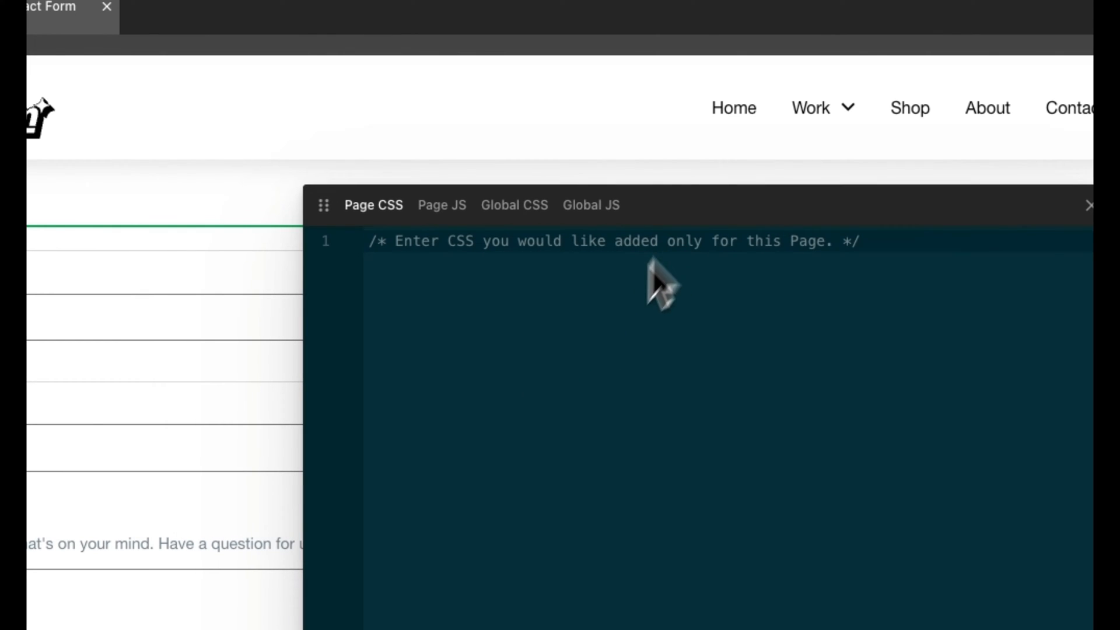
mouse_move(605, 373)
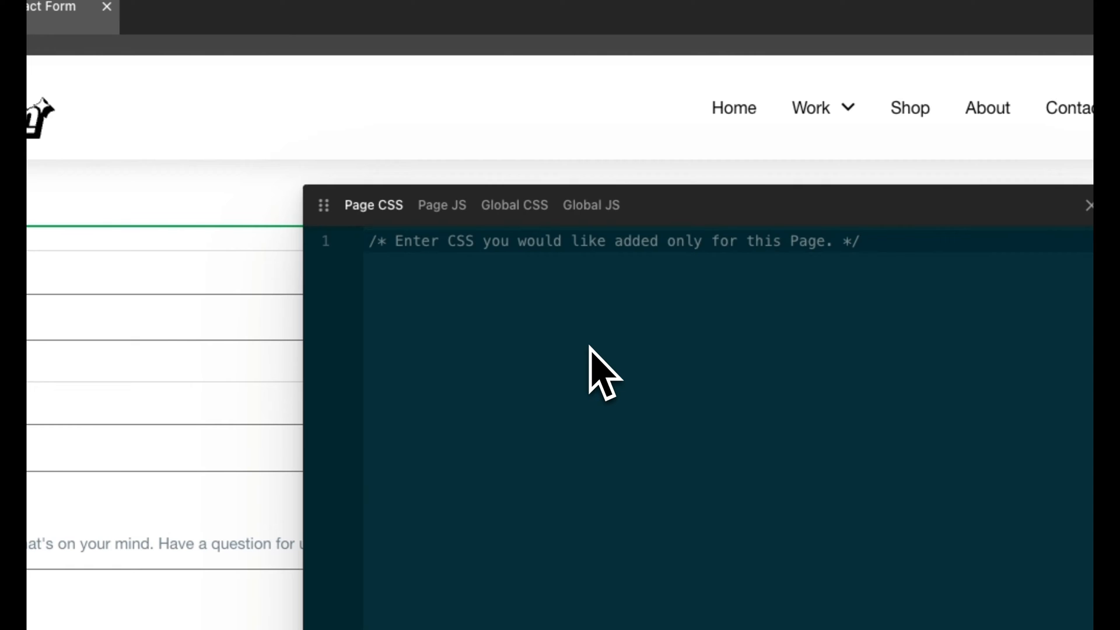
Start a page CSS rule for .gf-name-icon .gfield_label::before.
text(.gf-)
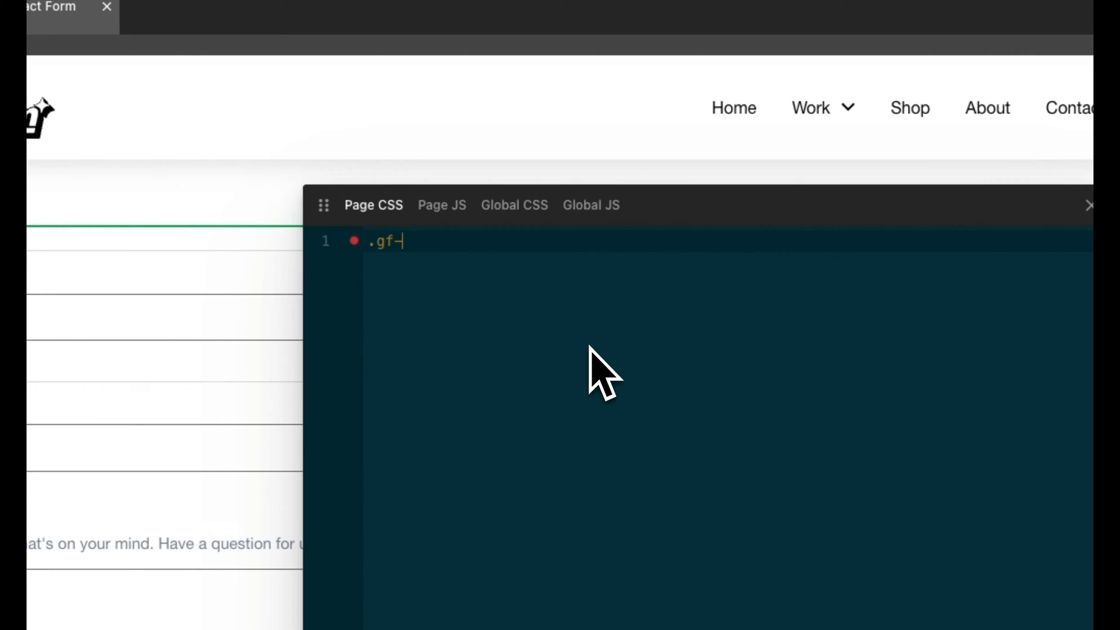
text(name-icon)
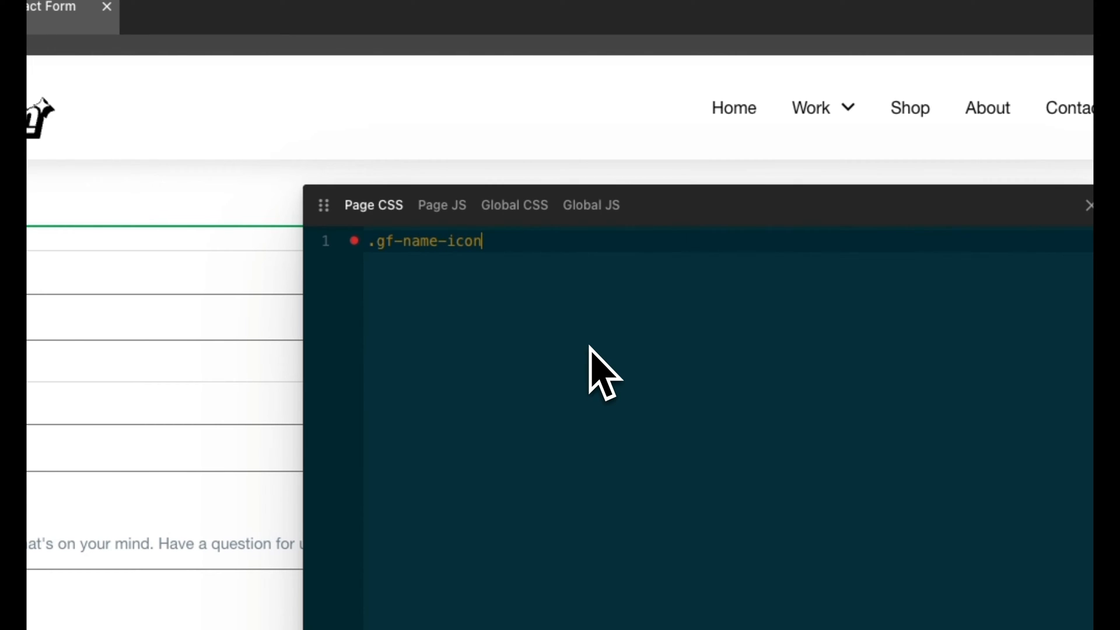
text(.gf)
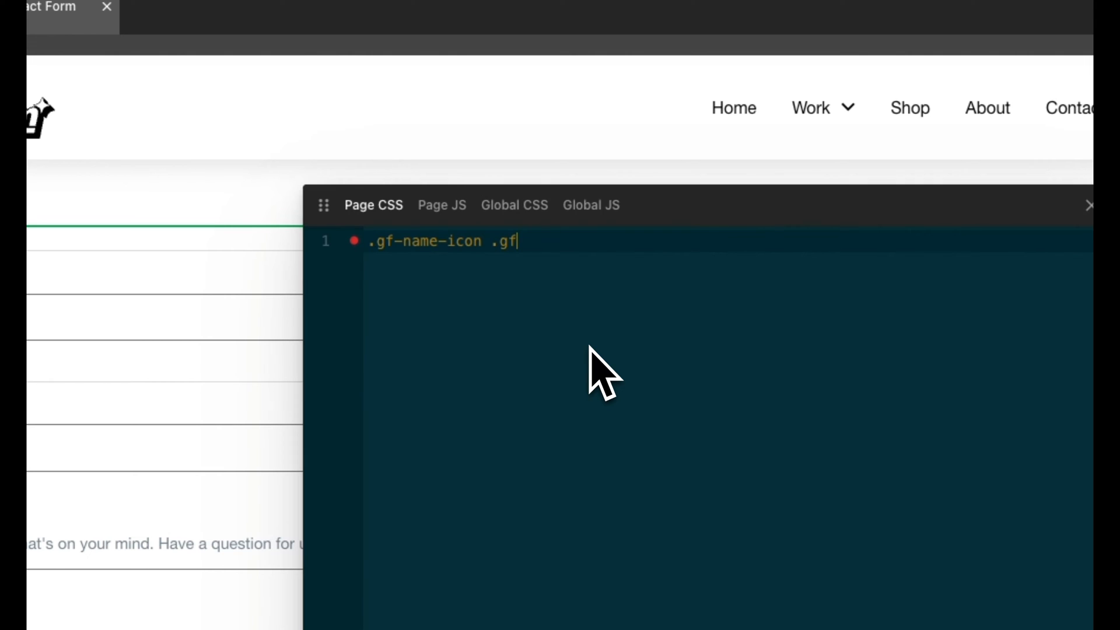
text(ield_labe)
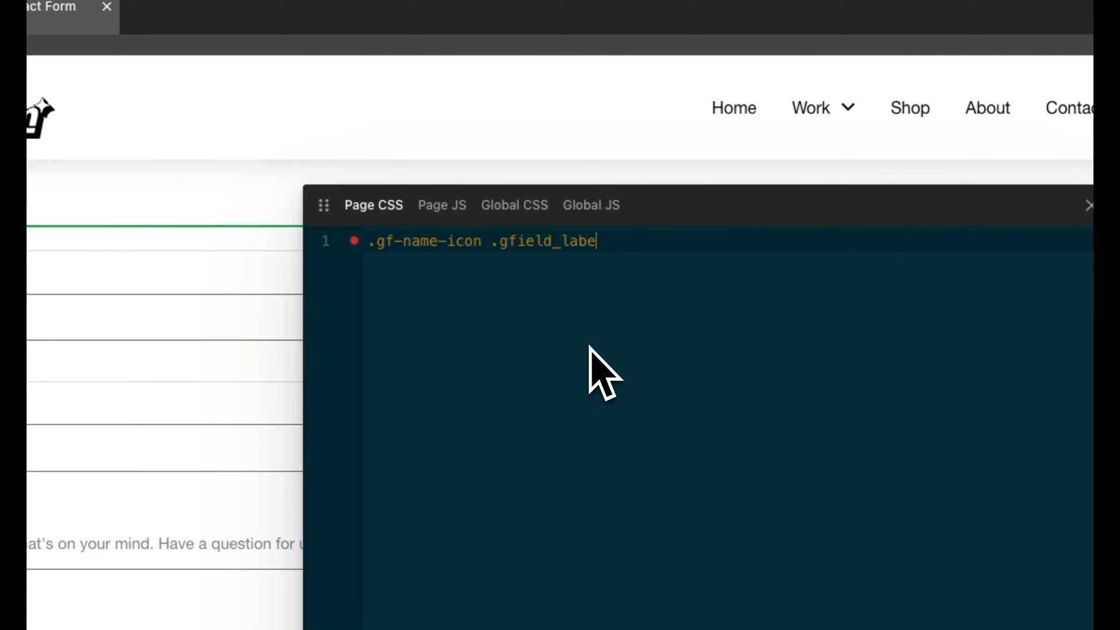
text(::befo)
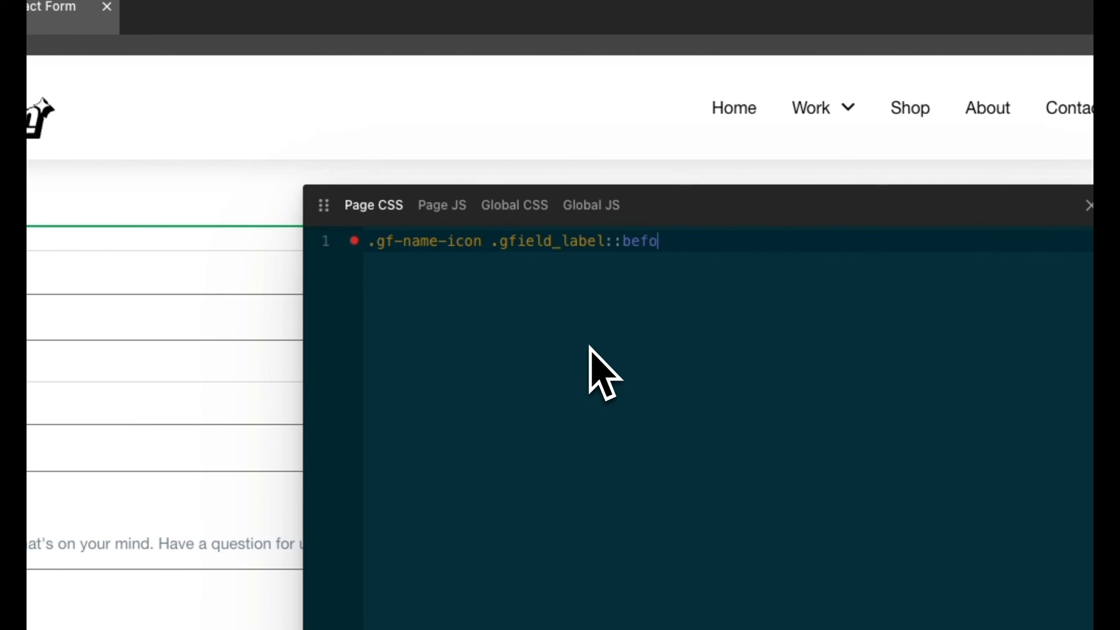
text(re {})
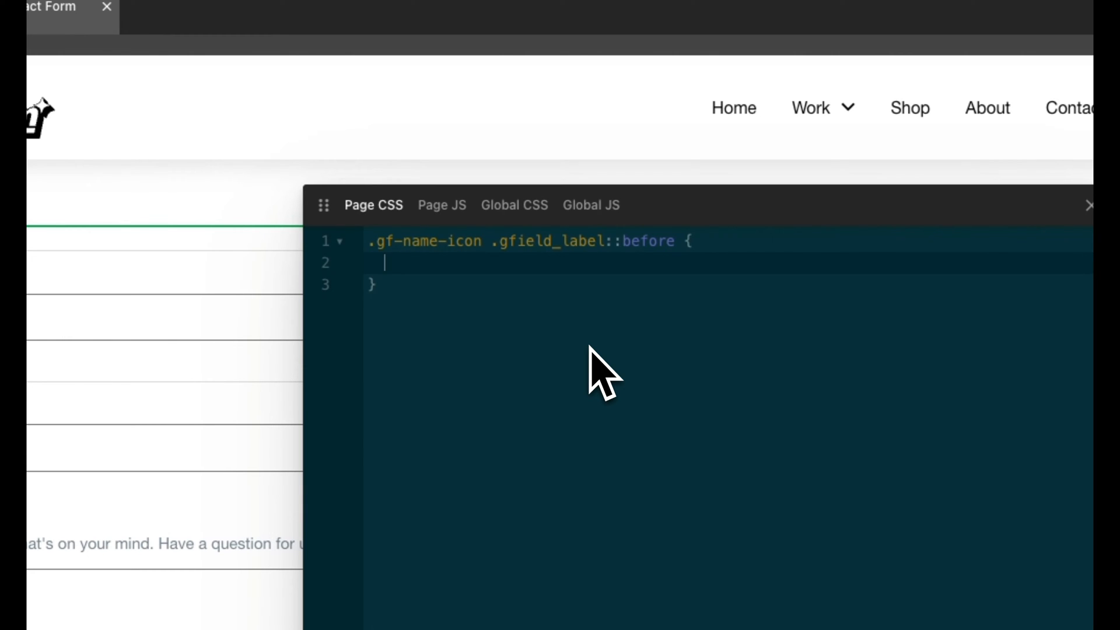
Give the rule font-family 'FontAwesome', empty content and a 10px right margin.
text(font-family)
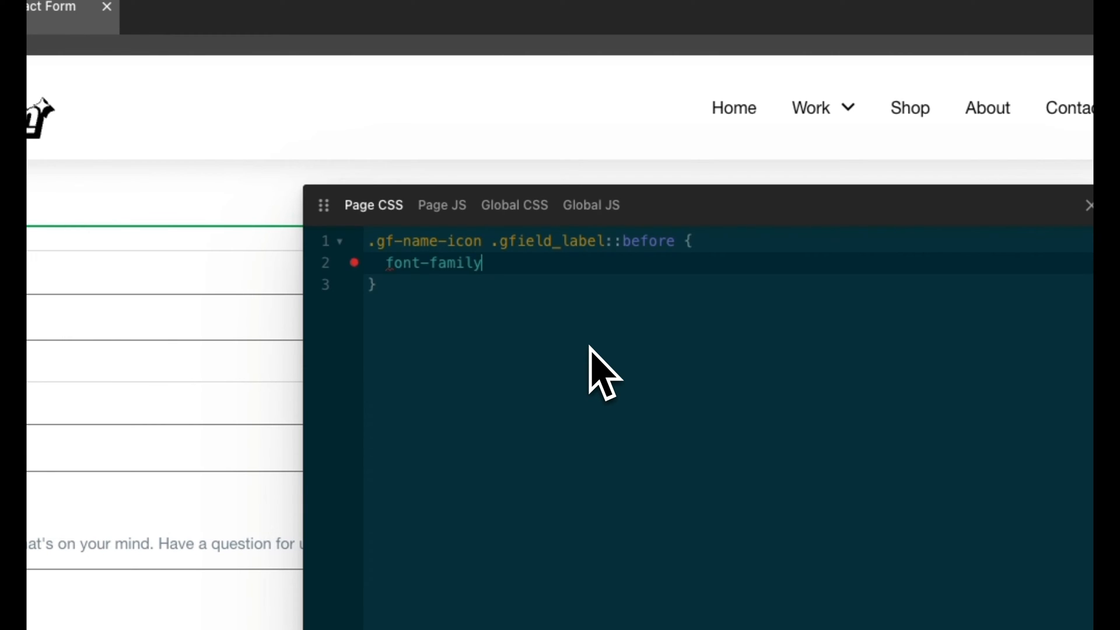
text(: '')
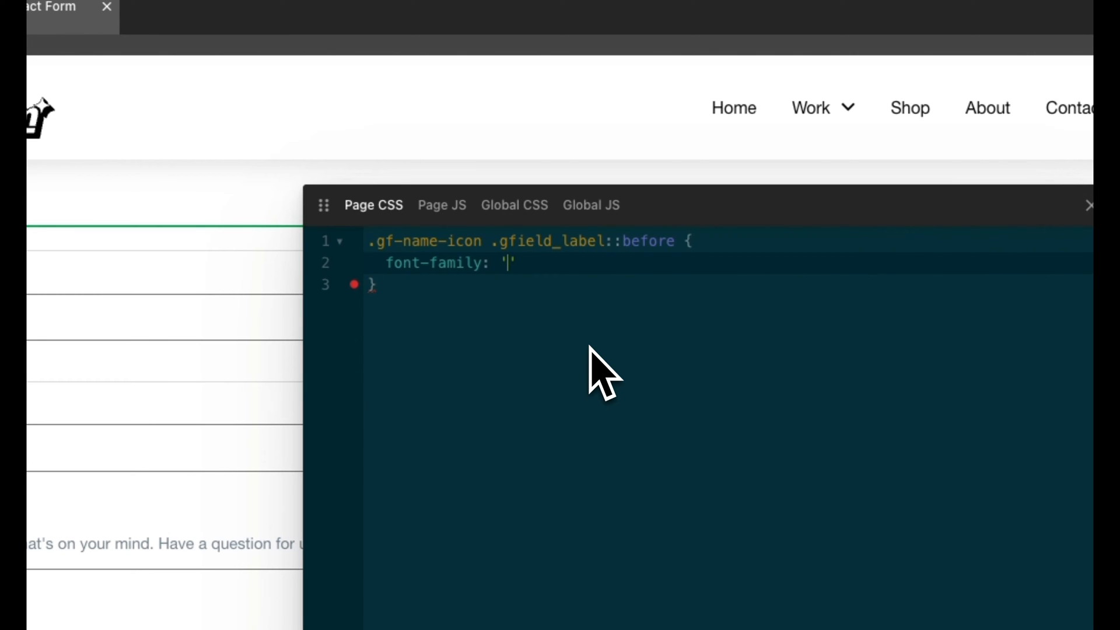
text(FontAwesome)
text(cont)
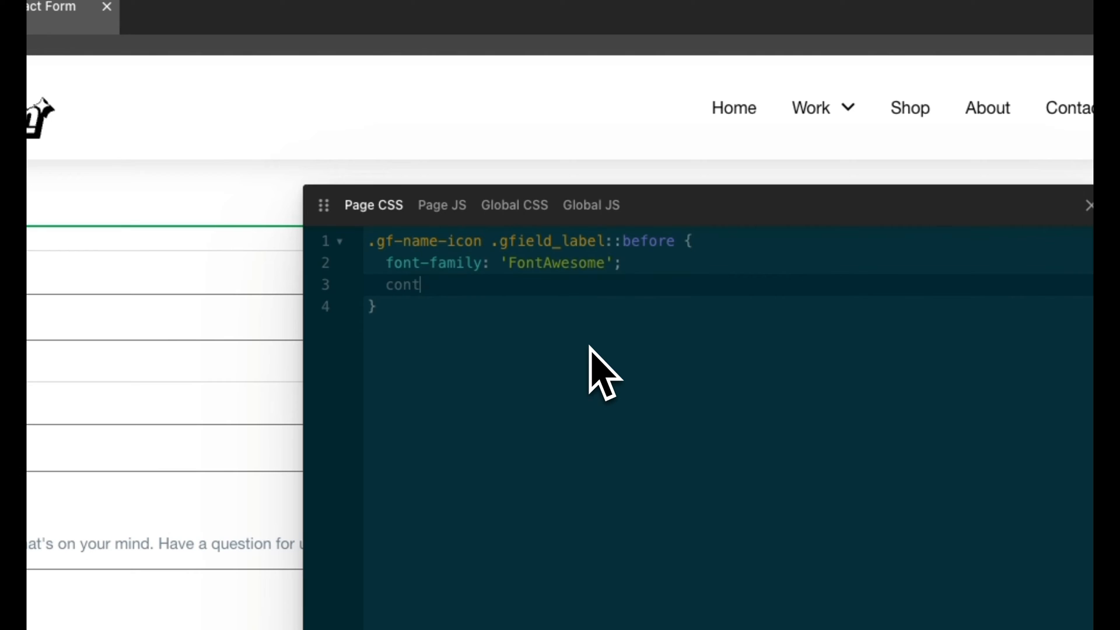
text(ent:"";)
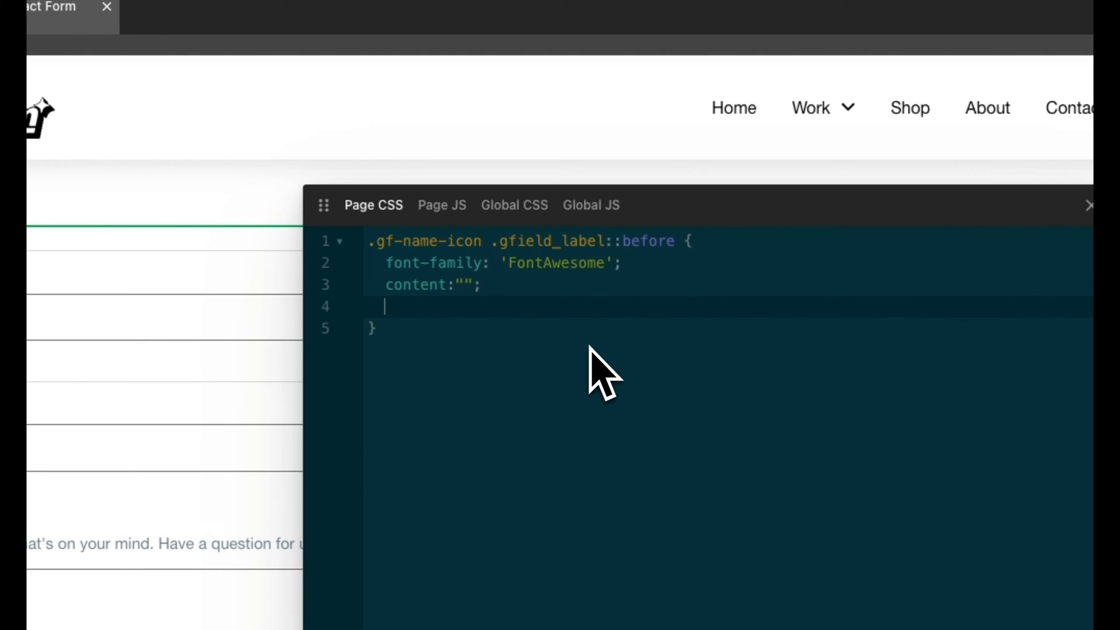
text(margin-right)
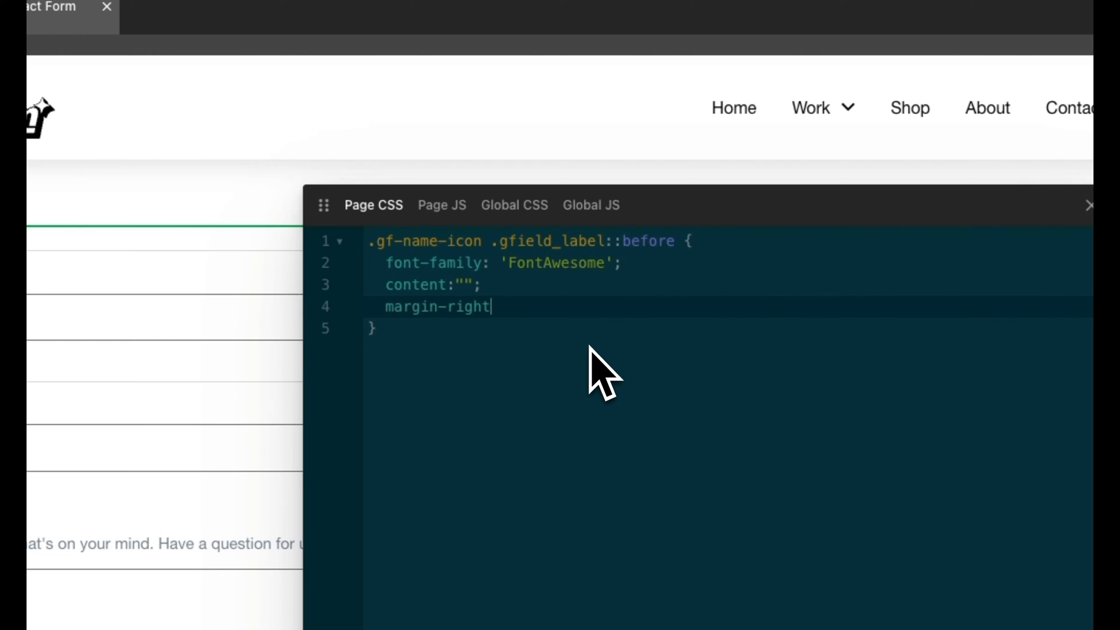
text(: 10px;)
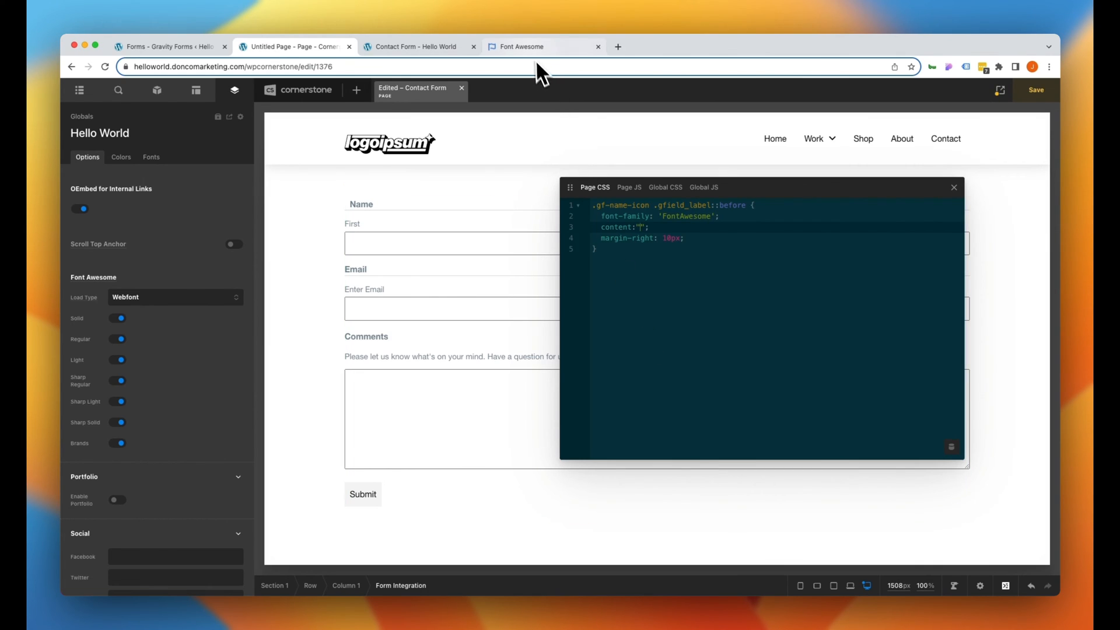
View the Font Awesome user icon's details to get its unicode f007.
click(532, 47)
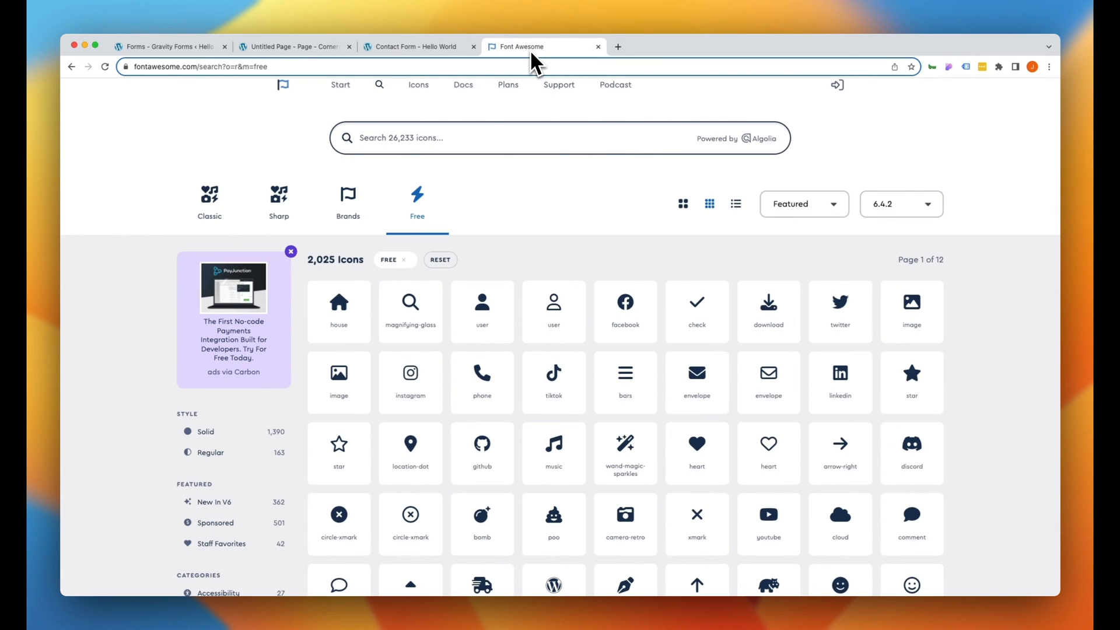
mouse_move(537, 75)
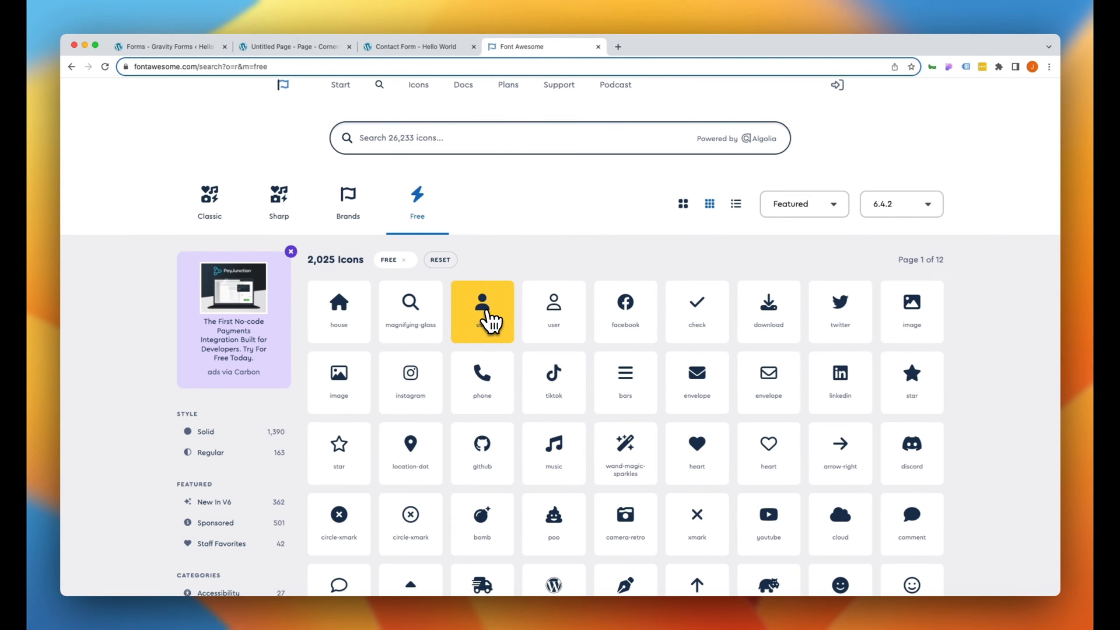
click(483, 311)
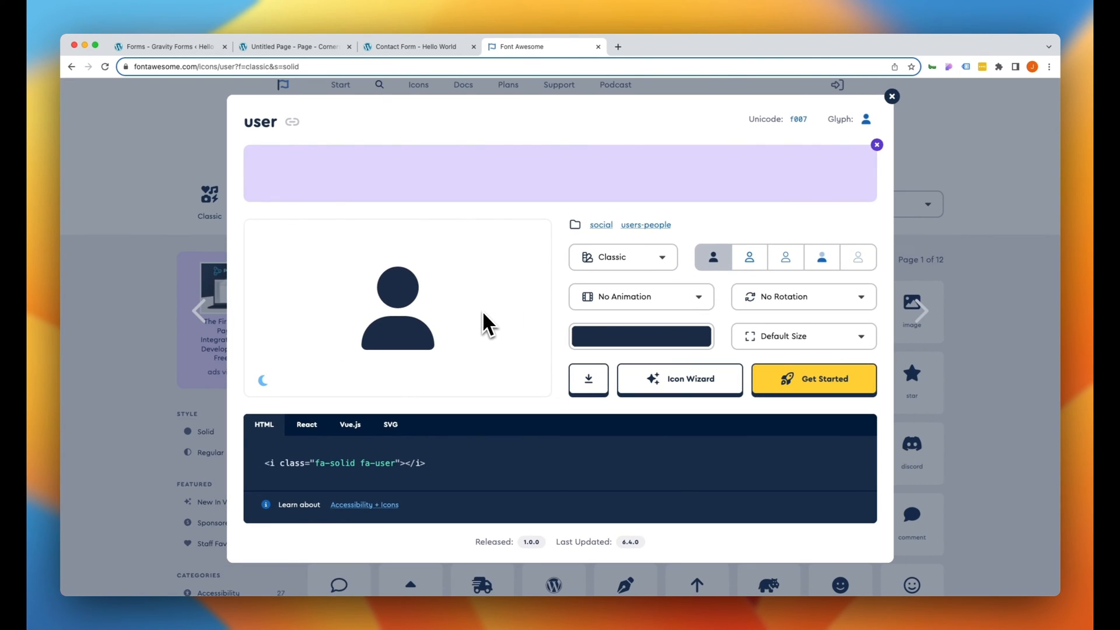
mouse_move(684, 133)
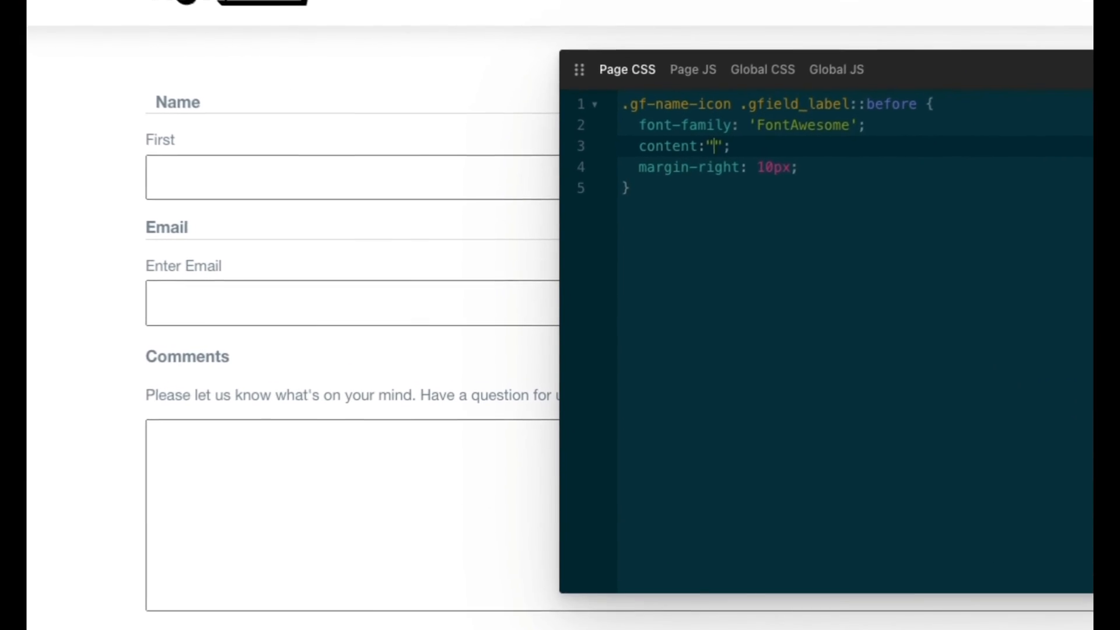
Set the rule's content to \f007 and duplicate it for the Email and Comments labels.
text(\)
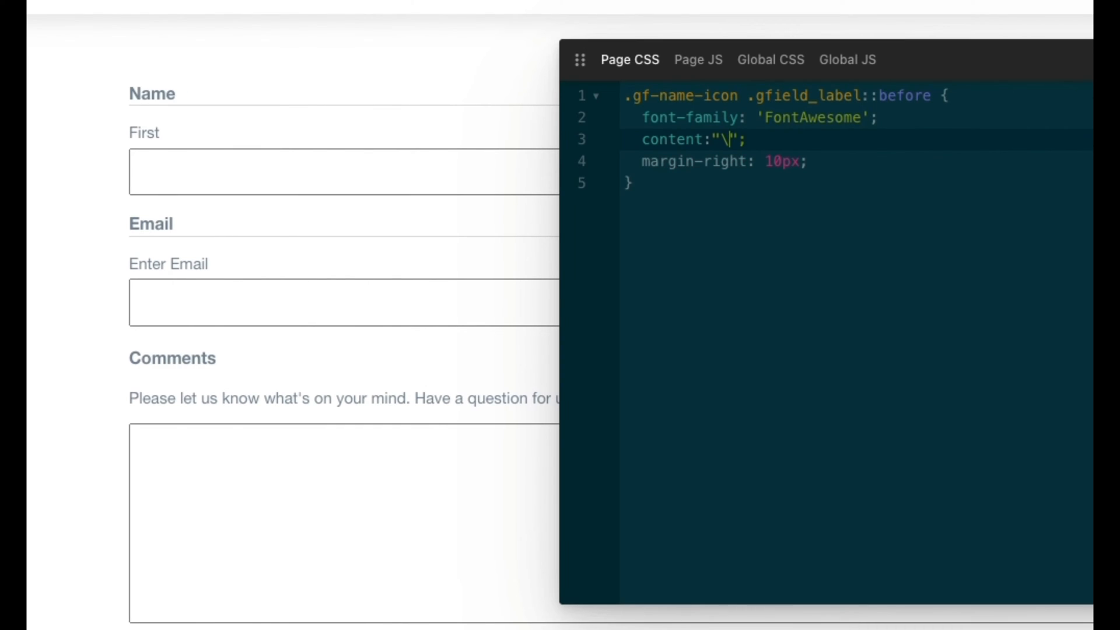
text(f007)
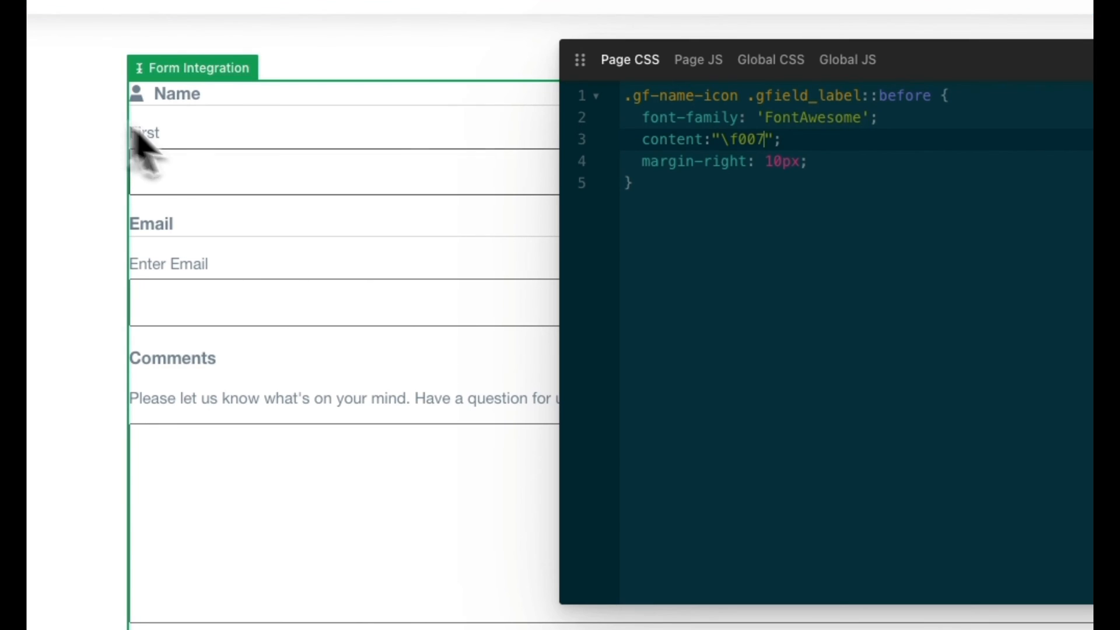
key(enter)
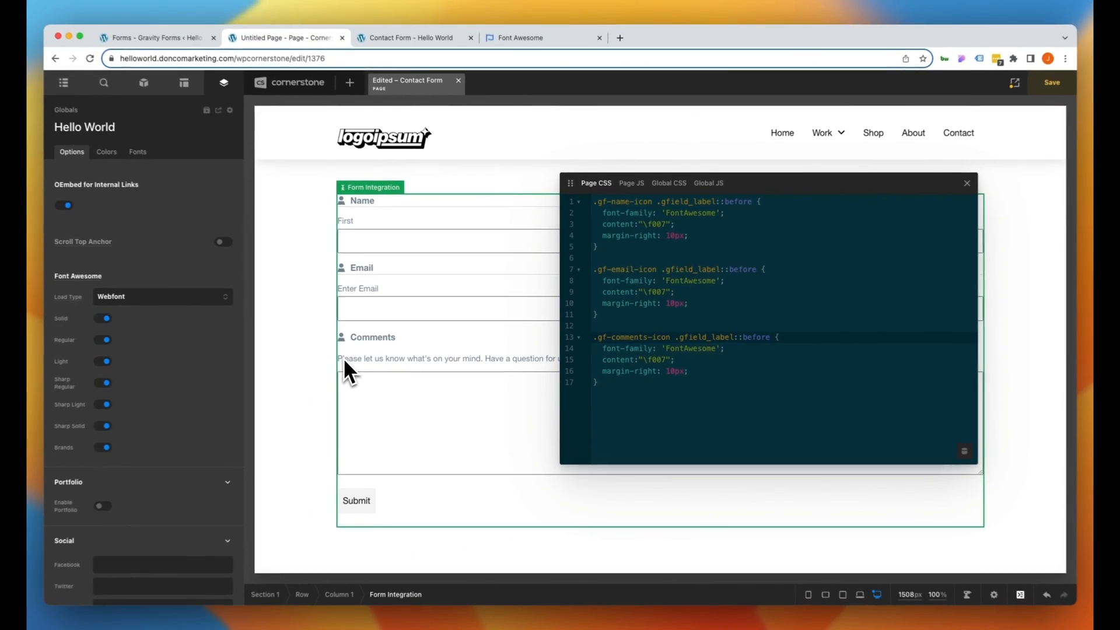
Set the Email rule's content to the envelope icon code \f0e0.
click(541, 38)
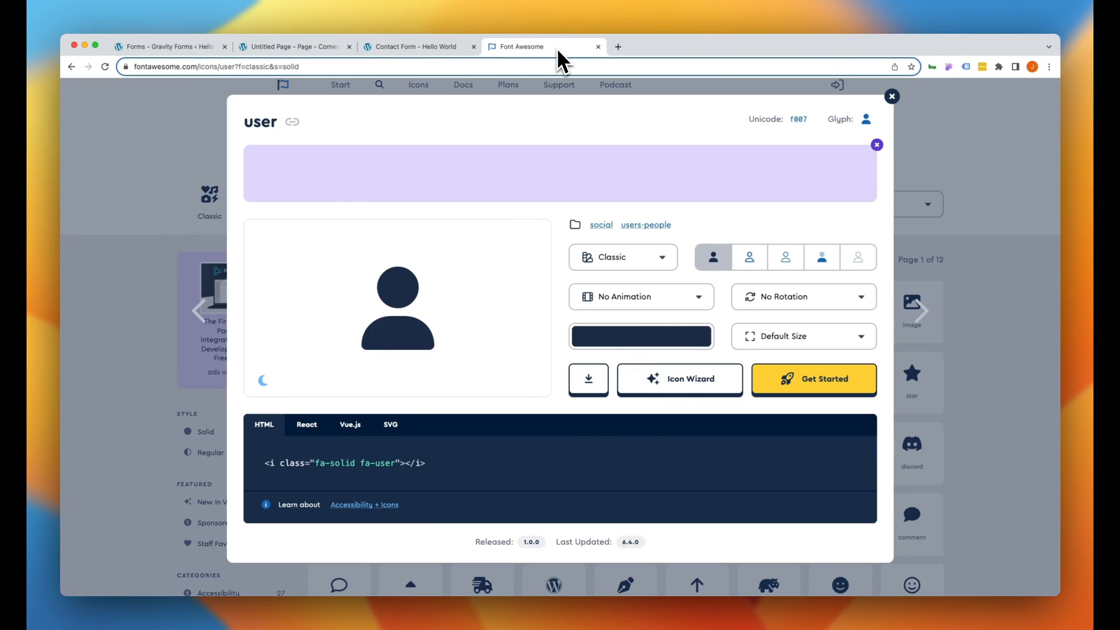
click(890, 96)
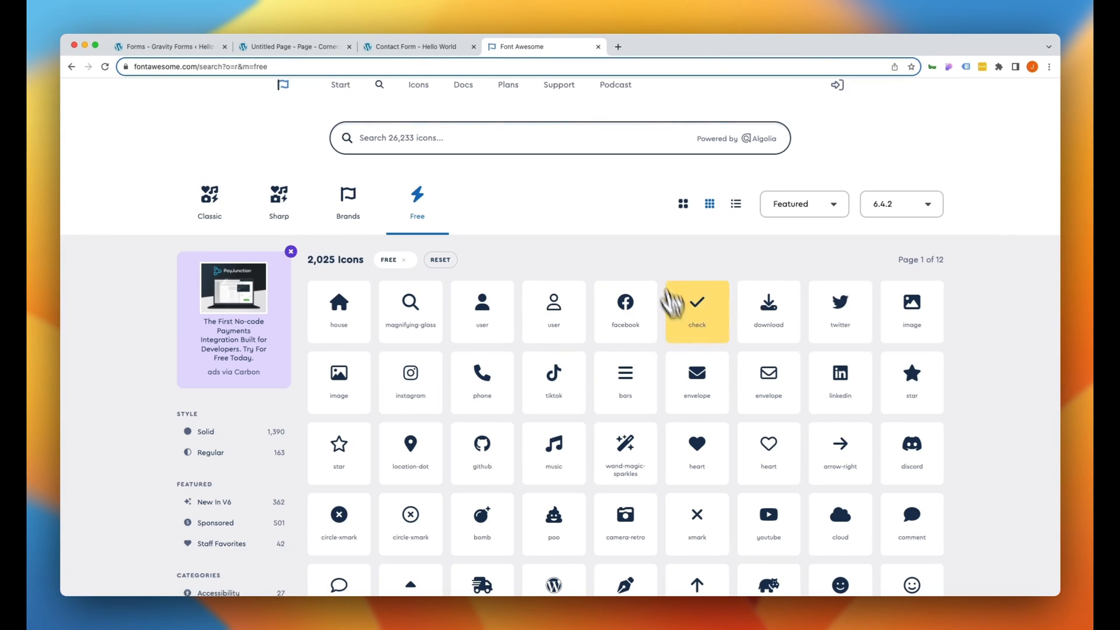
click(696, 382)
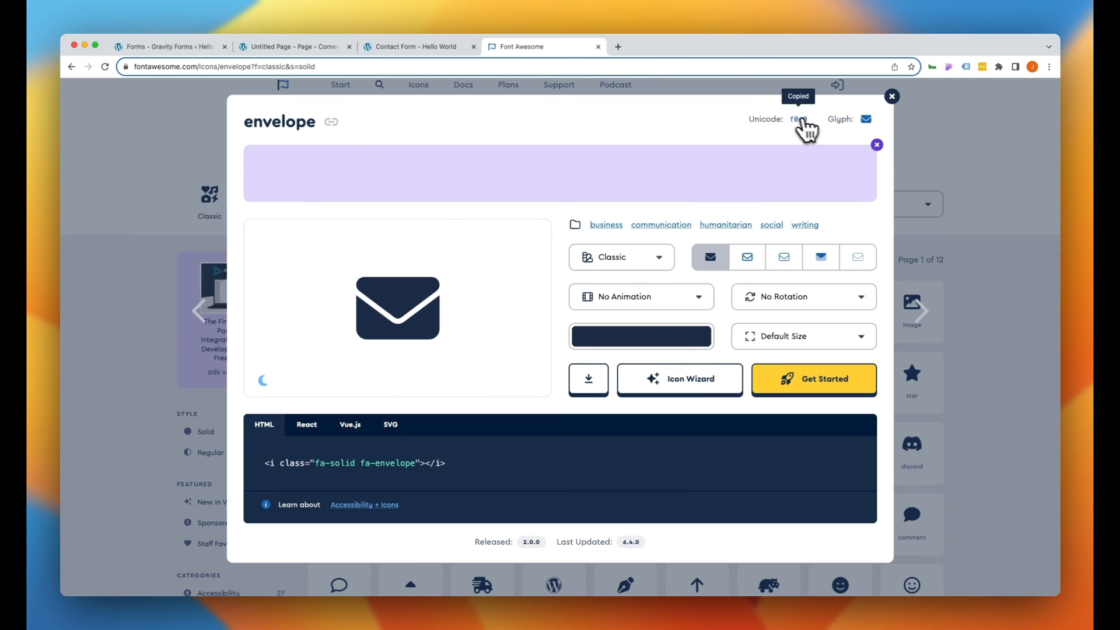
click(293, 47)
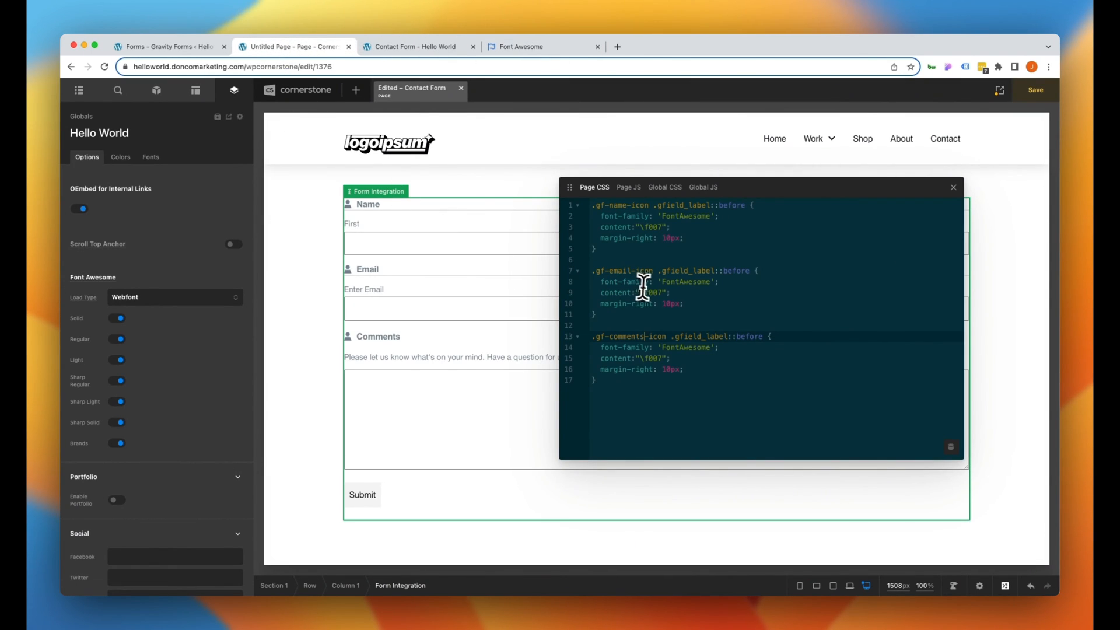
text(\f0e0)
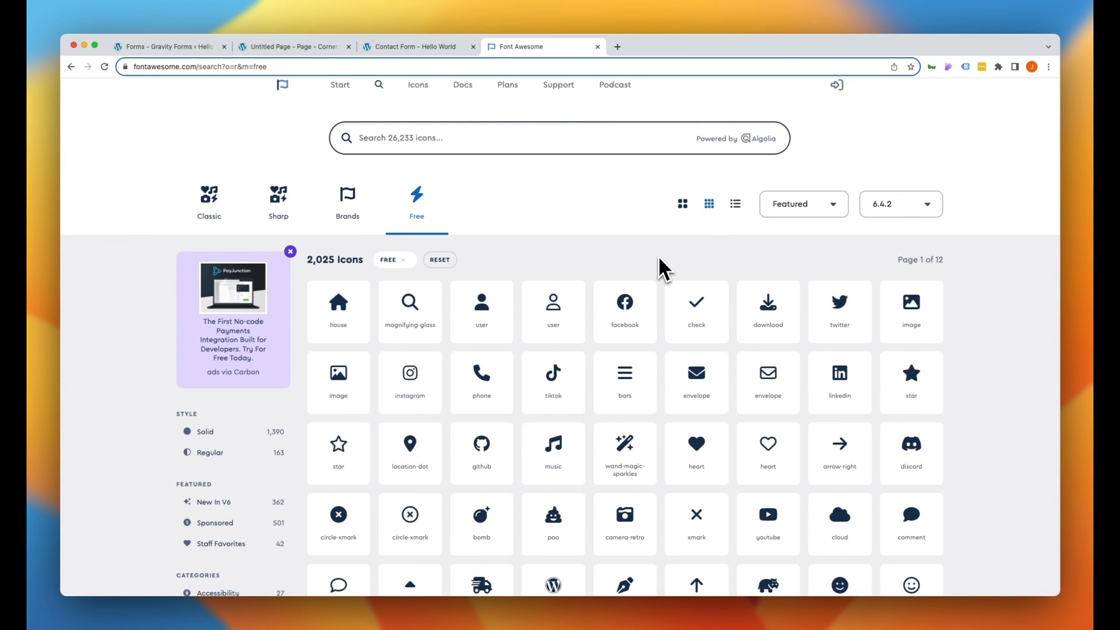
Give Comments the bars icon code \f0c9, save the page and view it live.
click(623, 373)
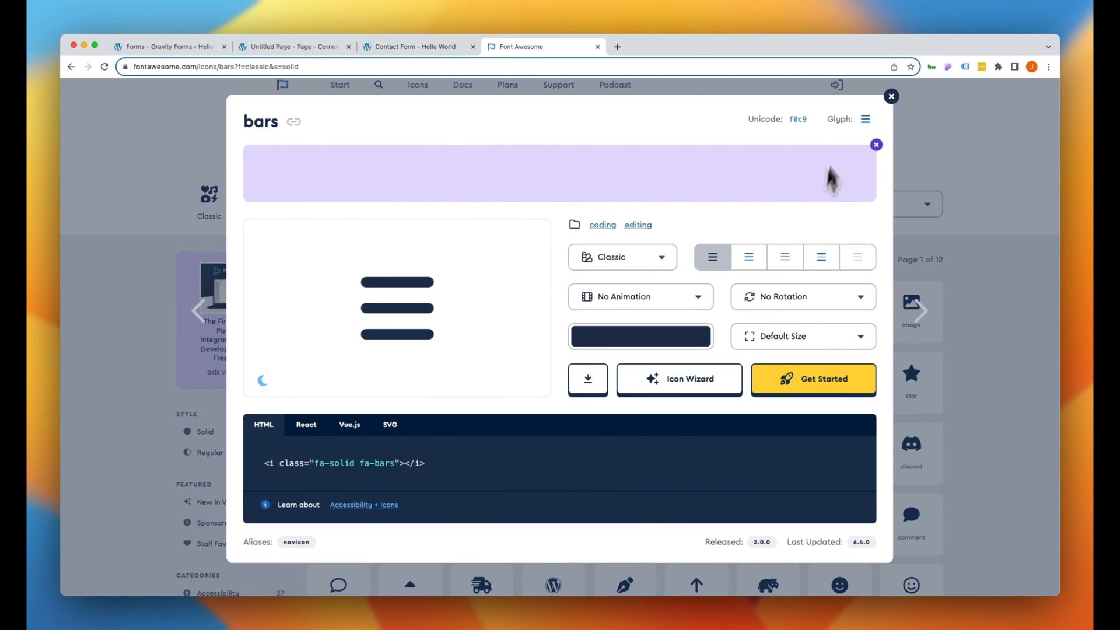
click(293, 47)
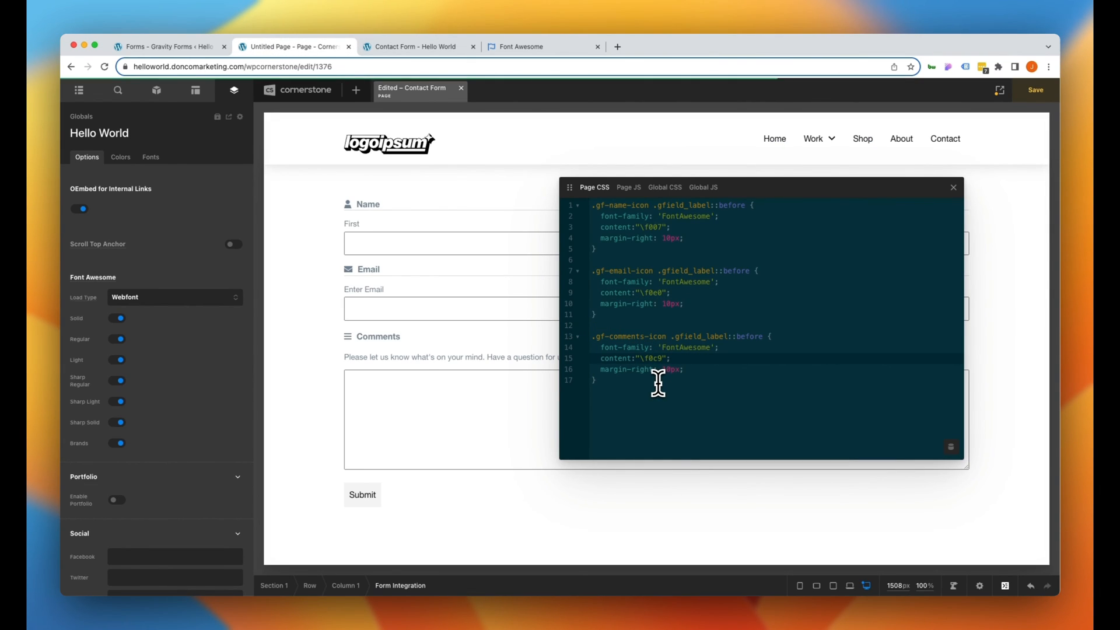
click(1035, 90)
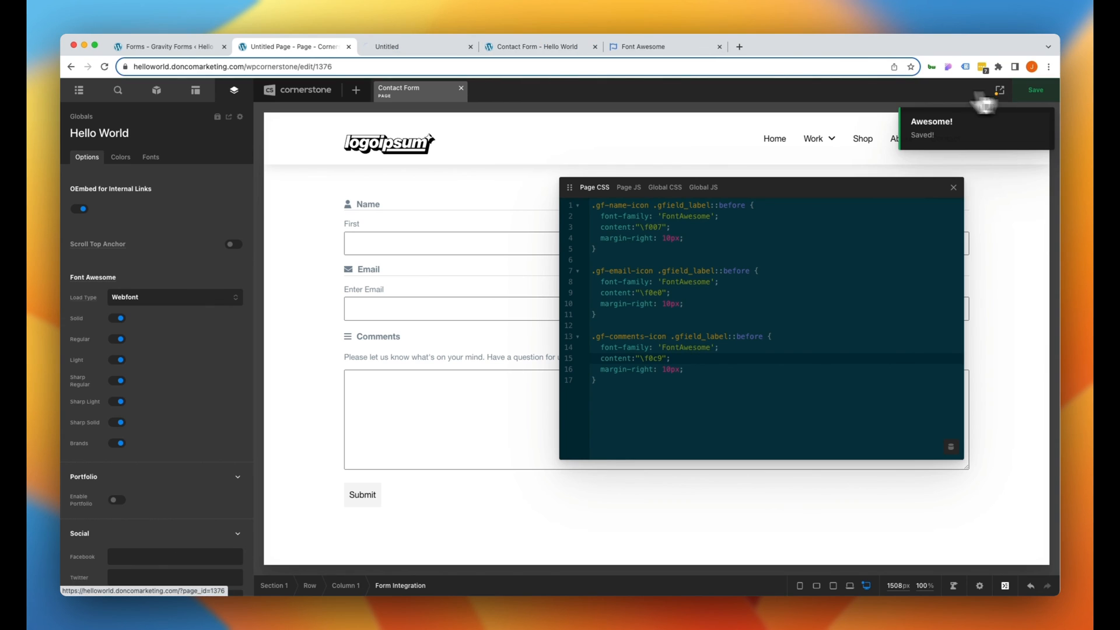
click(418, 47)
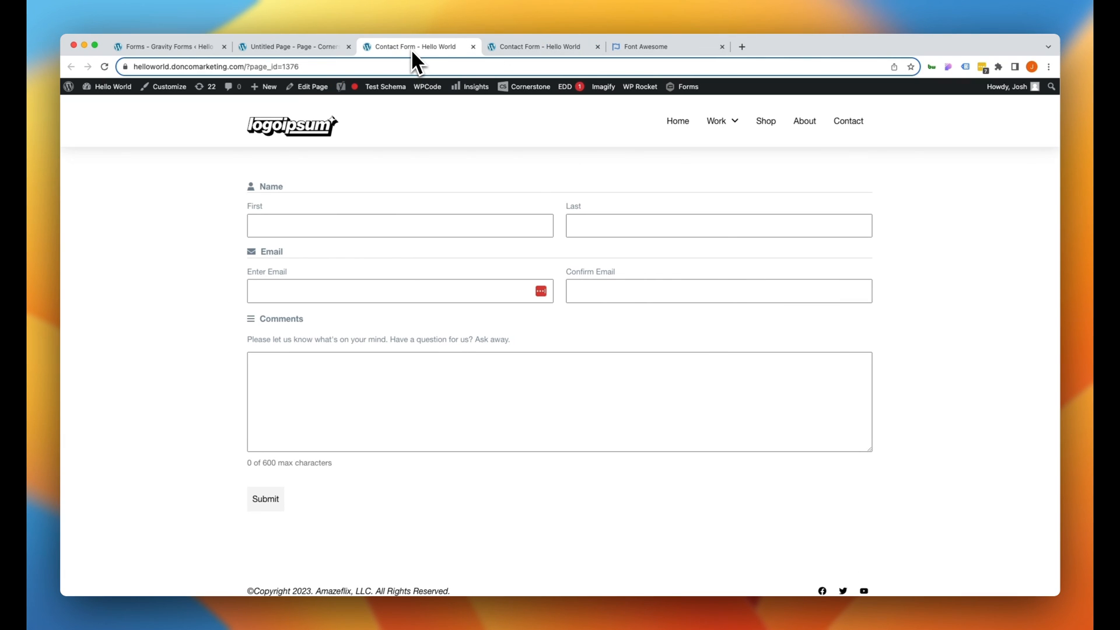